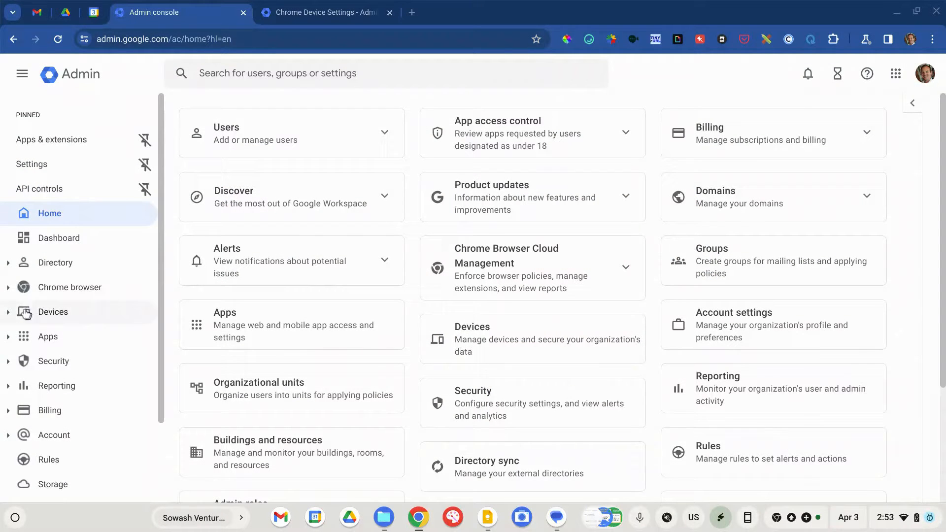
Expand Devices > Chrome in the sidebar and go to the Chrome Devices list.
click(53, 312)
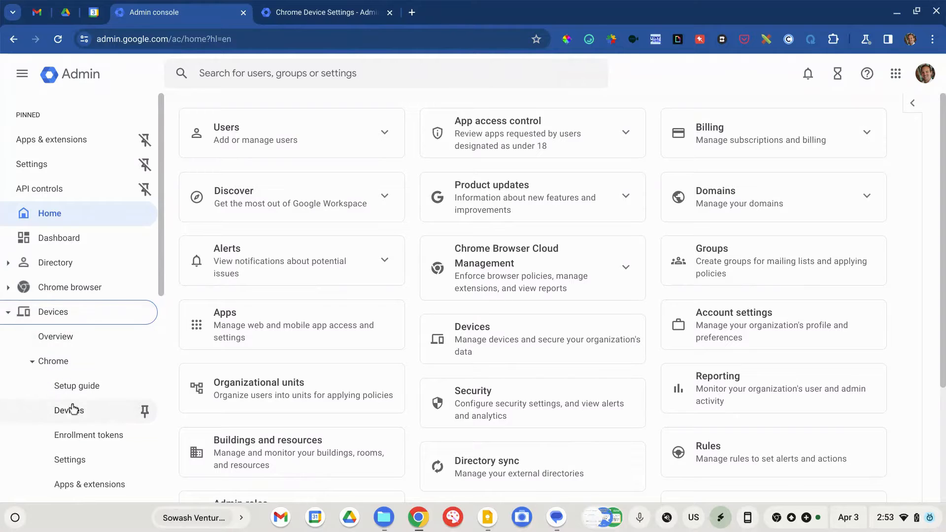
click(69, 410)
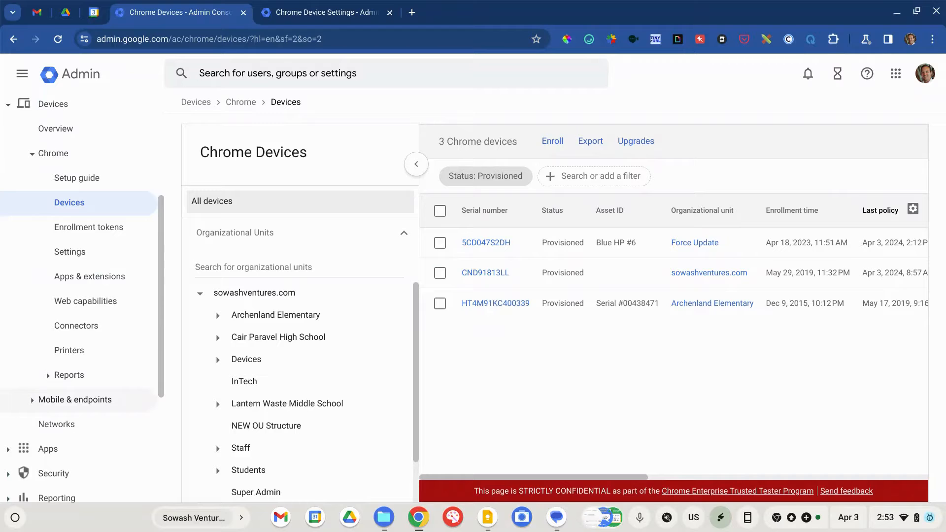
mouse_move(578, 376)
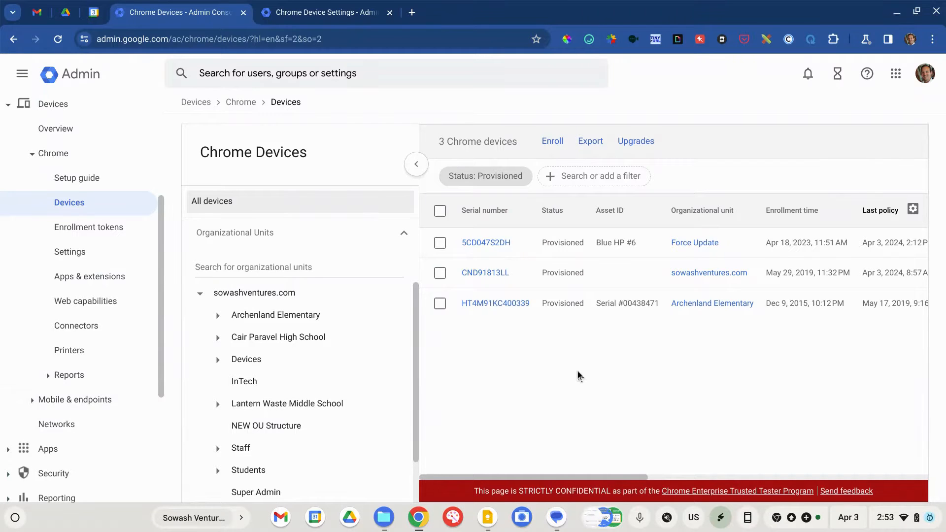
mouse_move(566, 355)
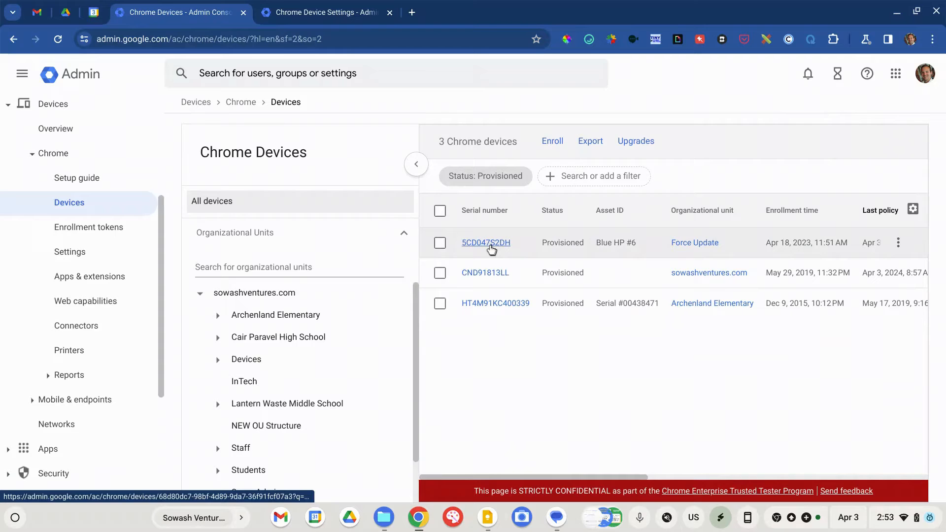
Open device 5CD047S2DH and scroll down to its System activity and troubleshooting card.
click(485, 242)
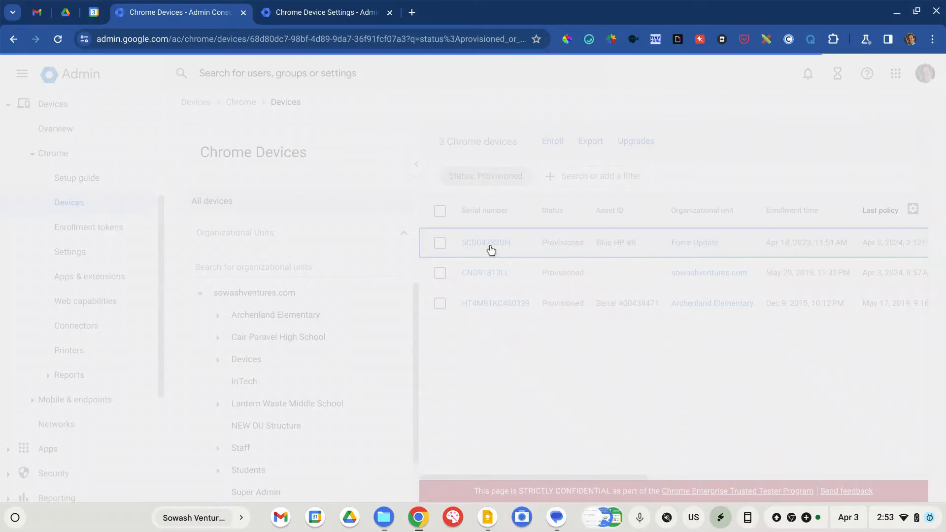
click(486, 243)
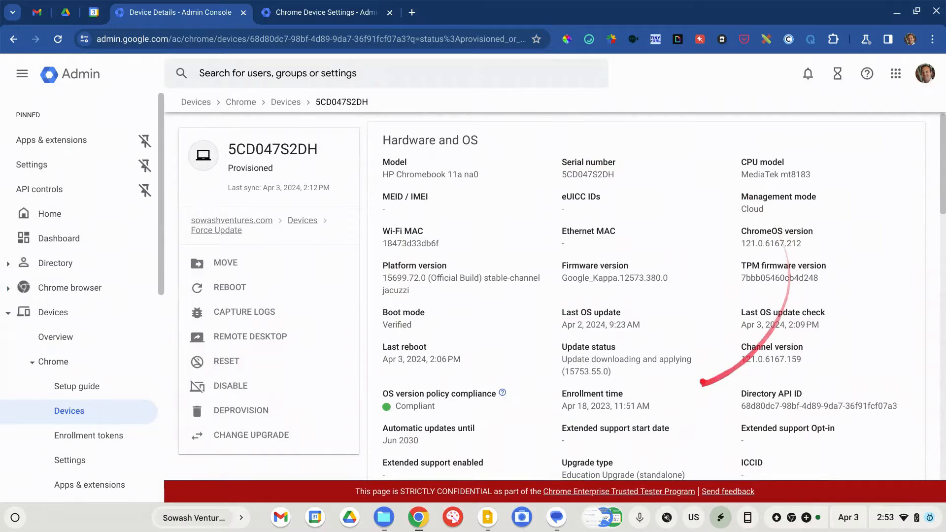
scroll(down, 3)
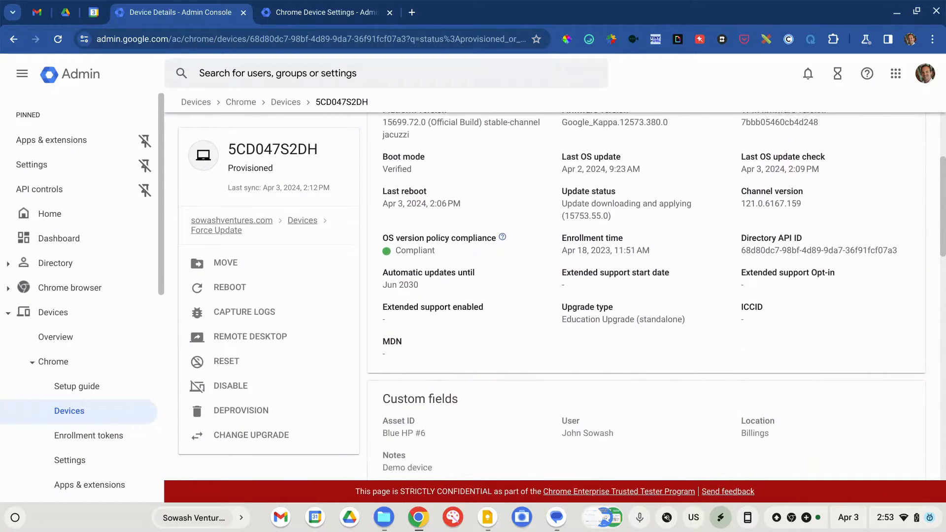
scroll(down, 3)
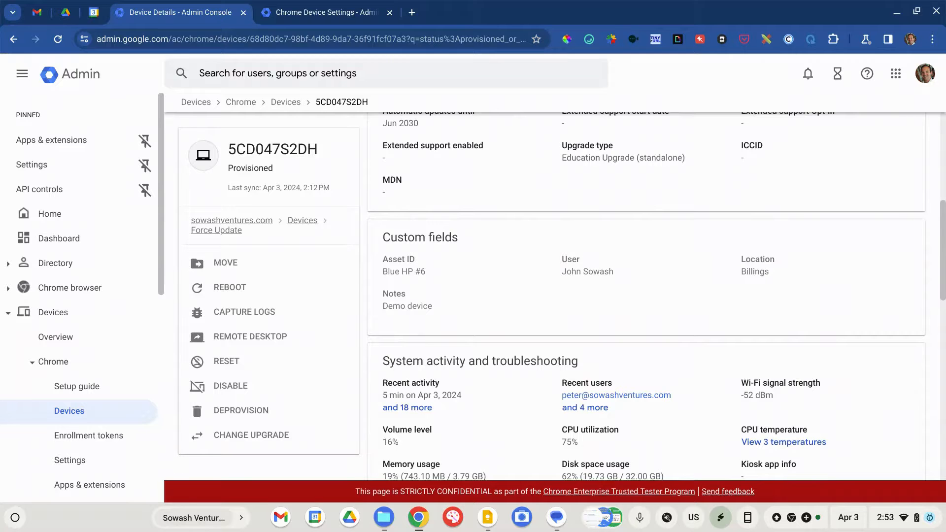
scroll(down, 3)
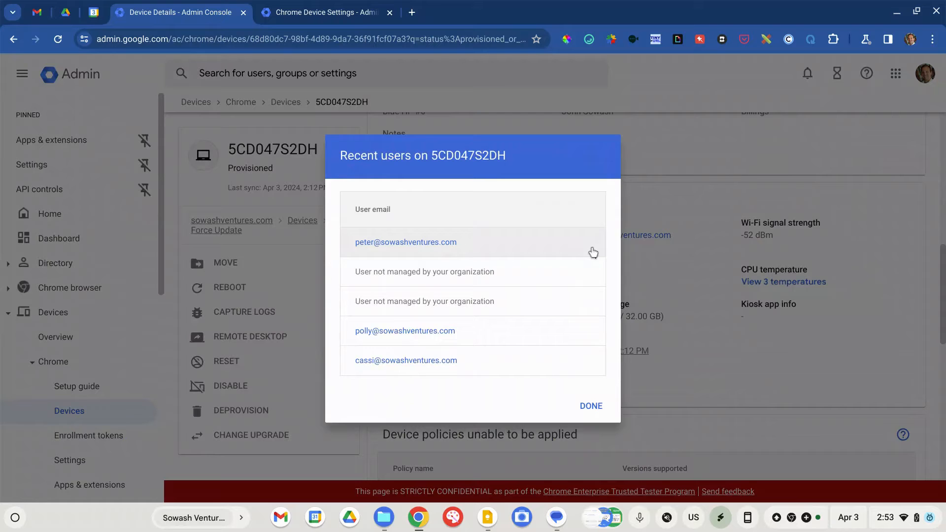
mouse_move(541, 324)
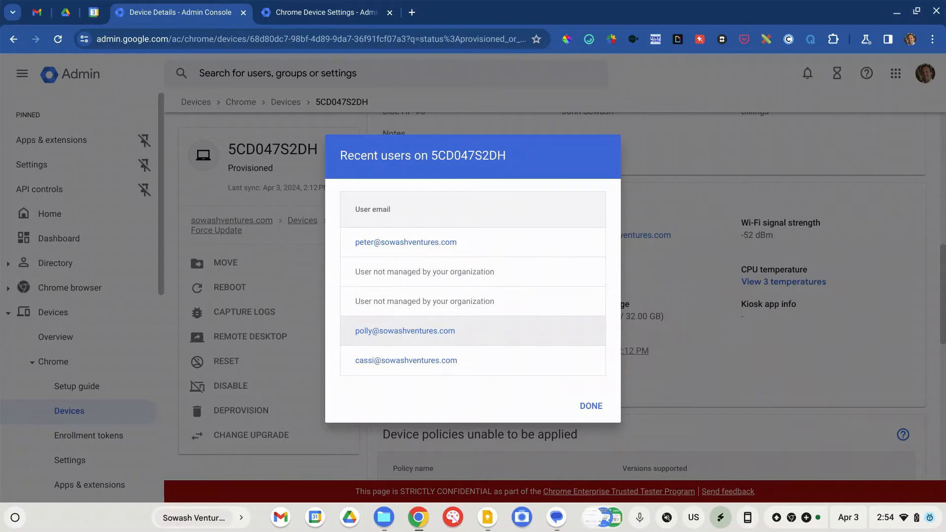
Switch to the Chrome Device Settings browser tab.
click(319, 12)
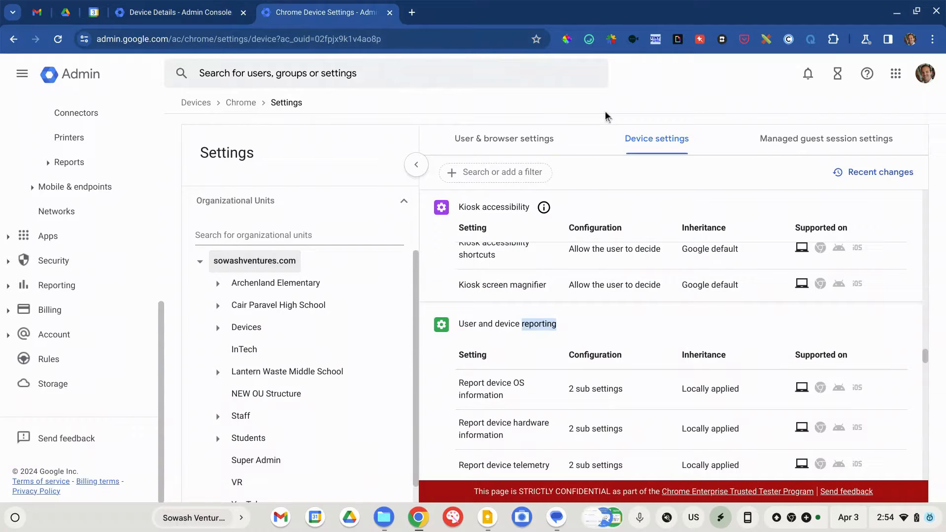
mouse_move(75, 186)
text(user and devid)
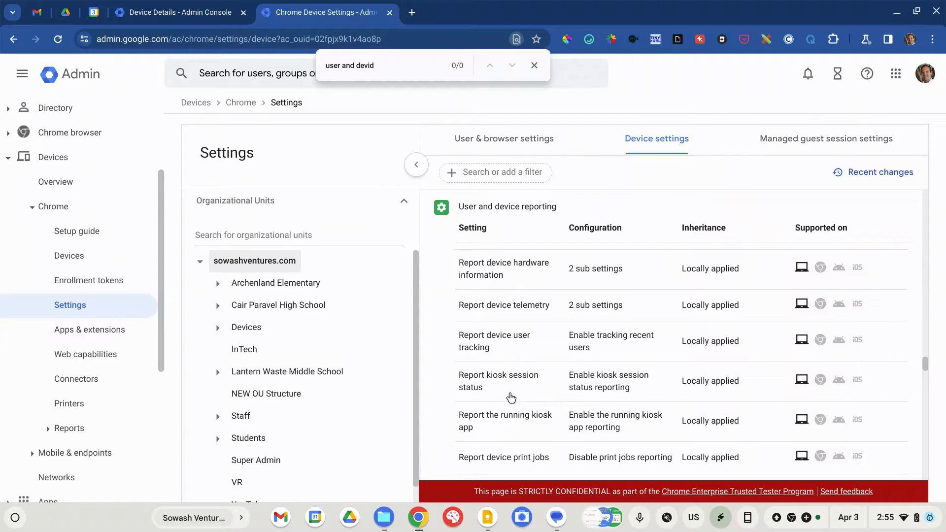
mouse_move(510, 398)
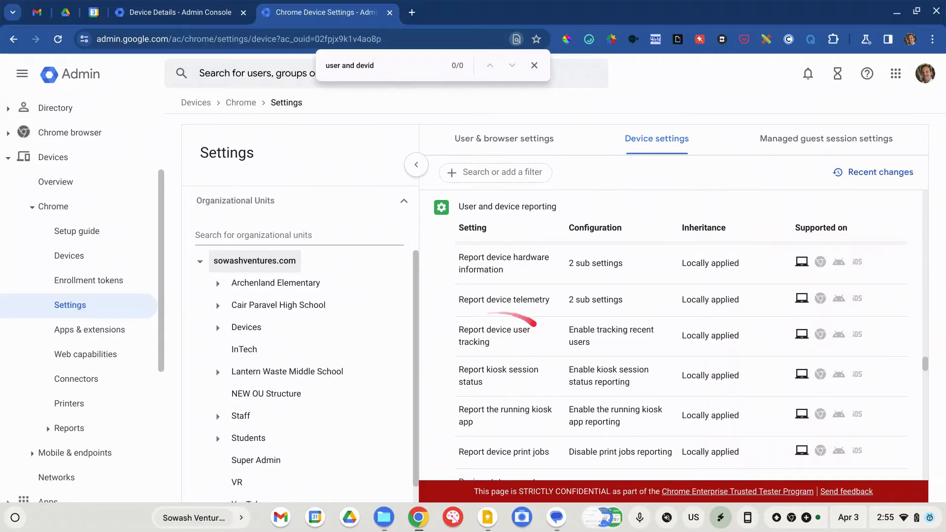
Switch back to the Device Details tab for 5CD047S2DH.
click(175, 12)
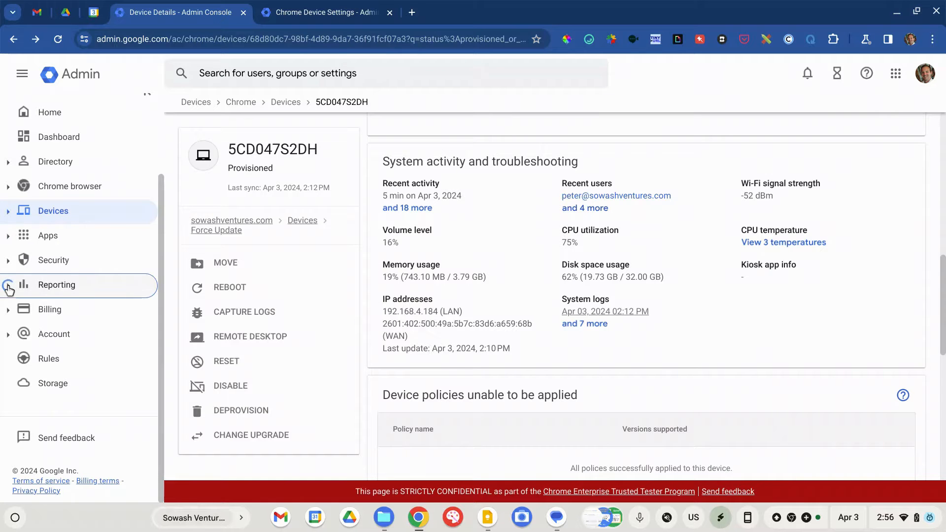
Go to Reporting > Audit and investigation > Chrome log events.
click(56, 285)
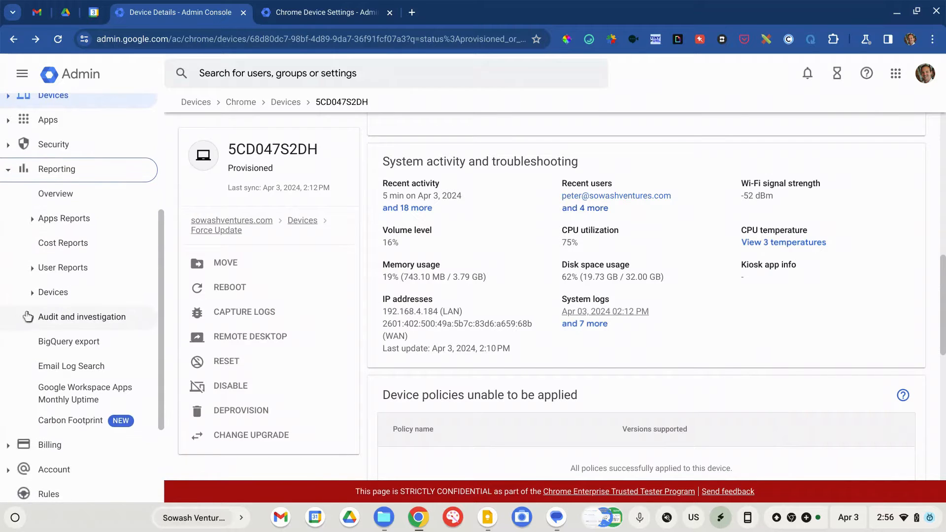
click(82, 317)
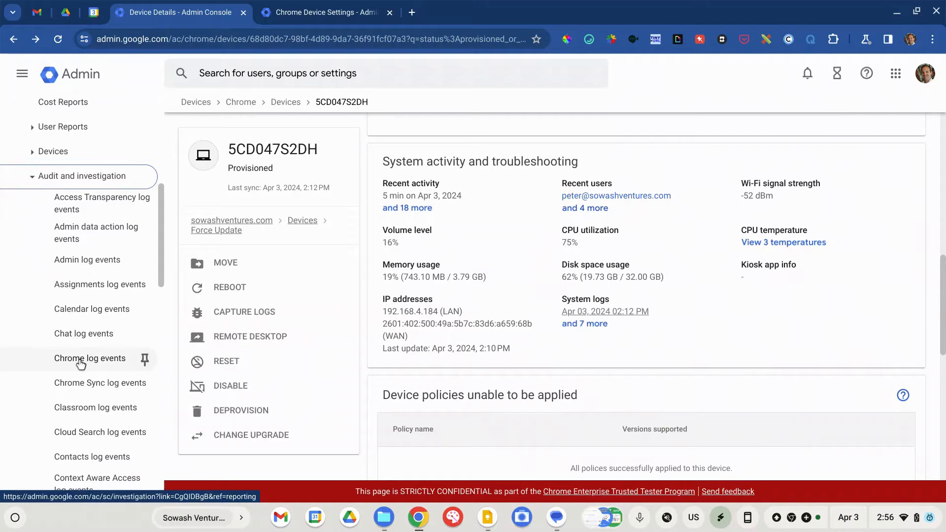
click(89, 358)
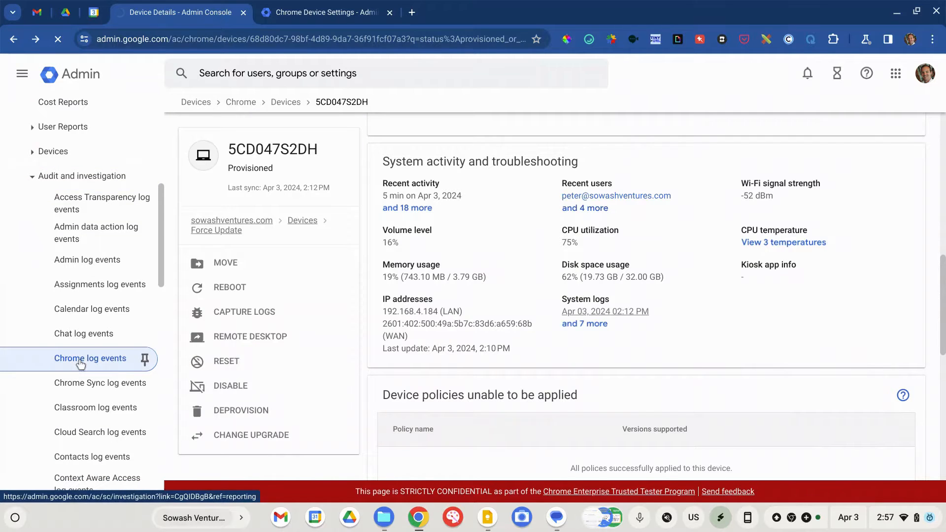
click(91, 357)
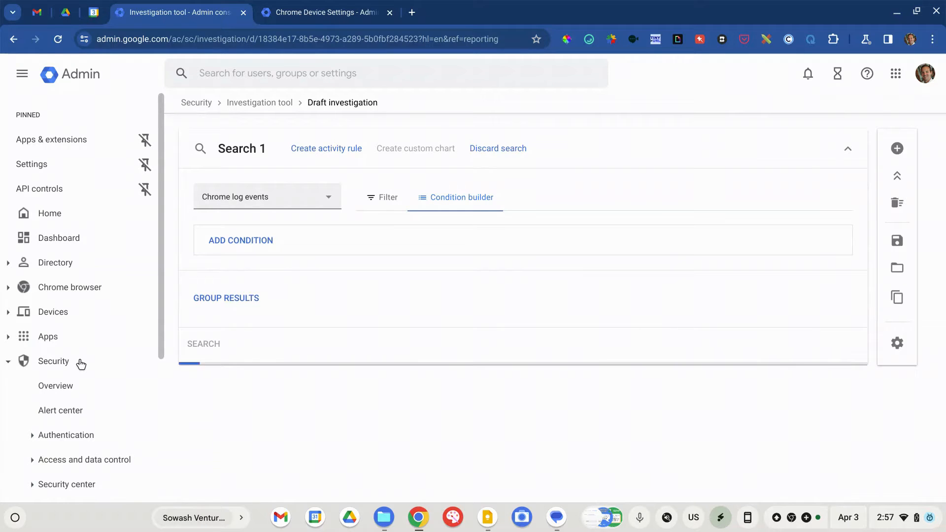
Choose Chrome log events as the data source for a new draft investigation.
click(203, 344)
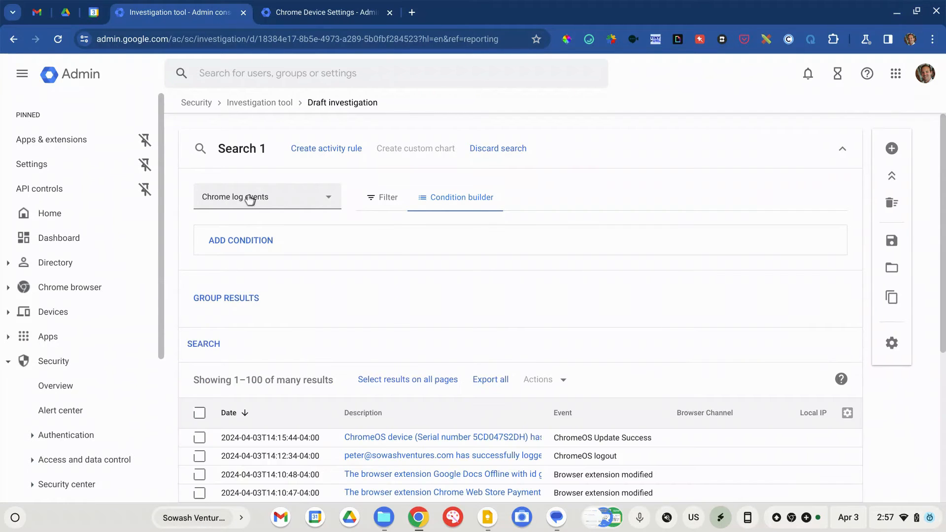
click(266, 196)
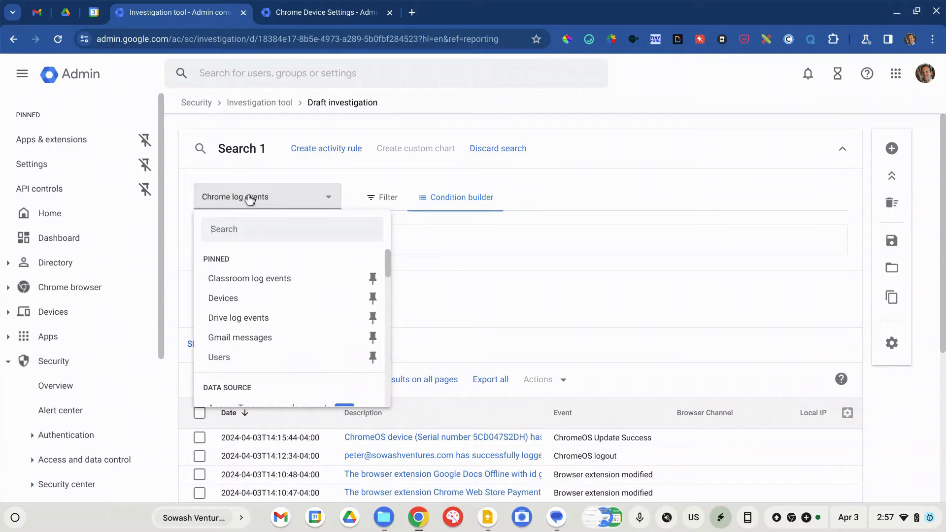
click(266, 197)
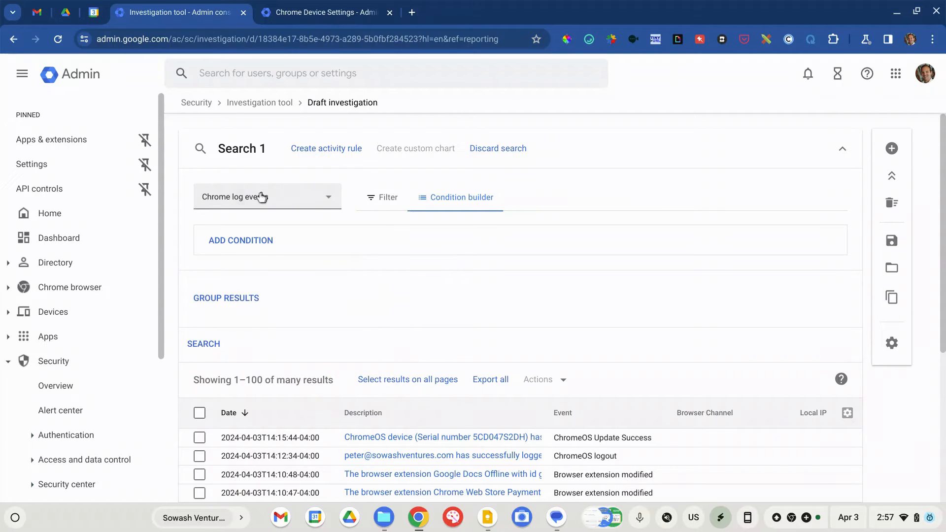
click(266, 197)
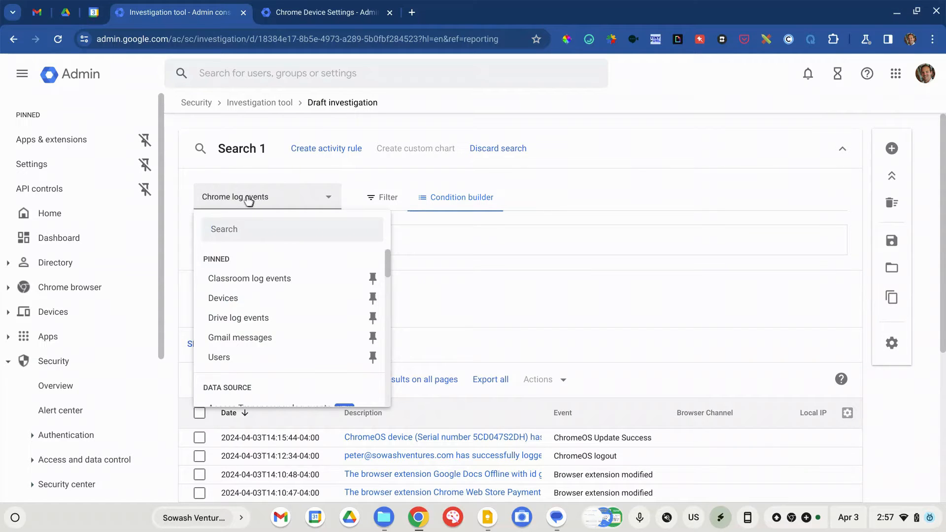
click(263, 181)
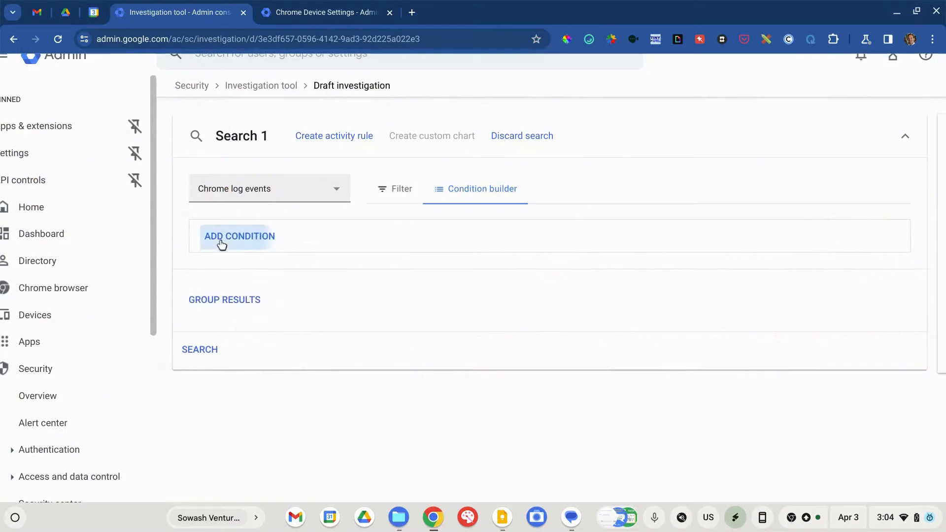
Add a first condition: Event is ChromeOS login success.
click(239, 236)
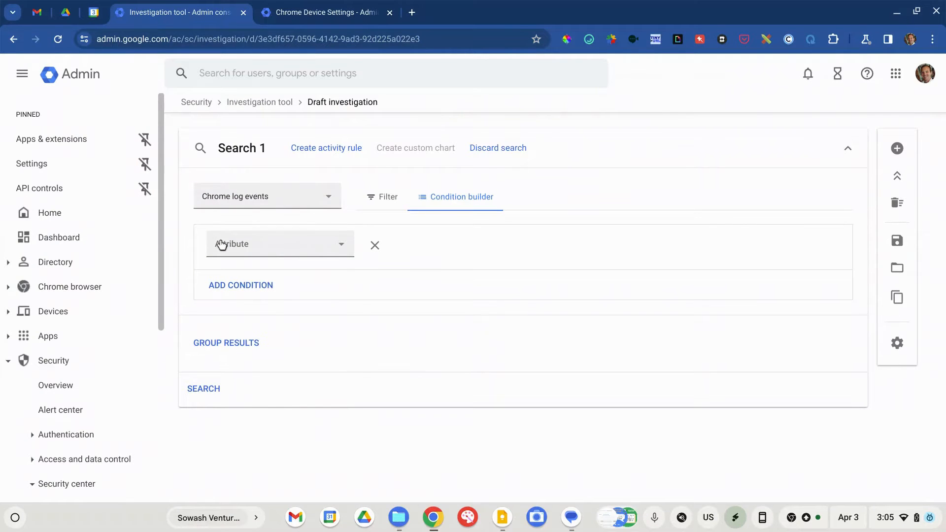
click(279, 244)
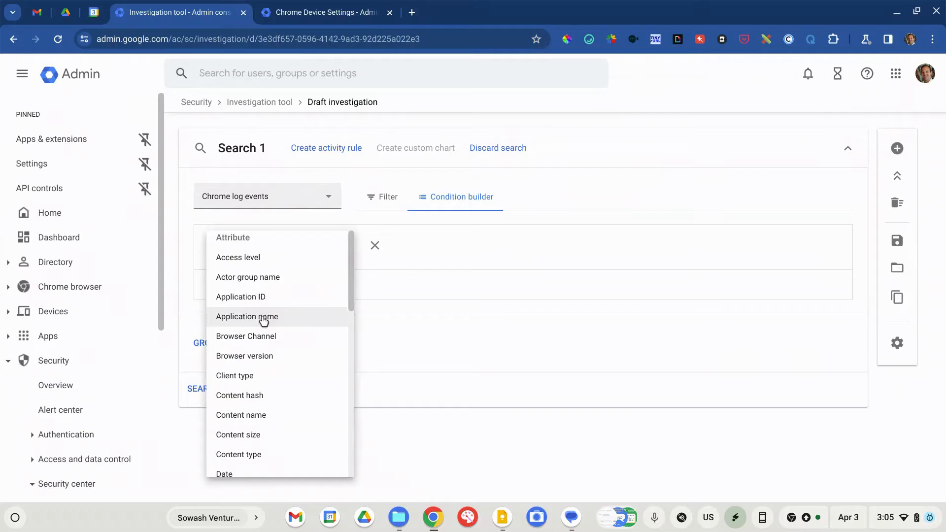
scroll(down, 3)
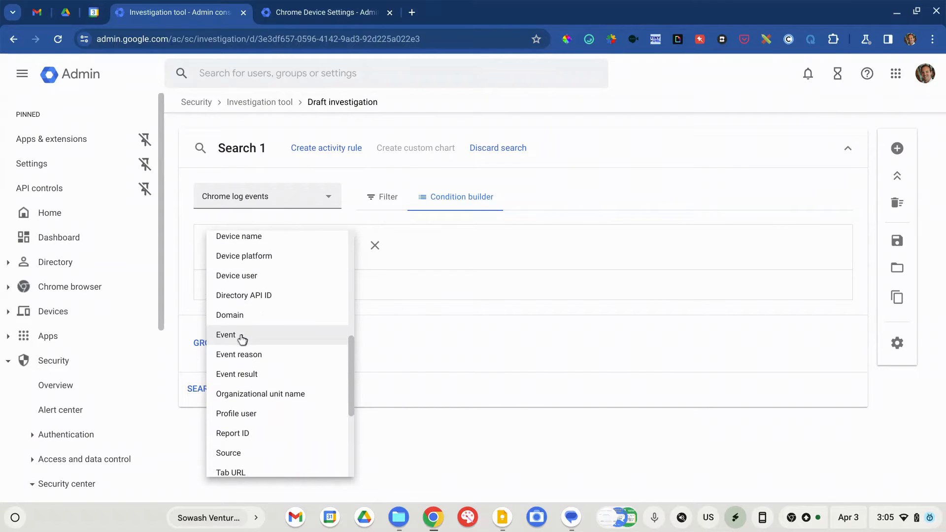
click(226, 335)
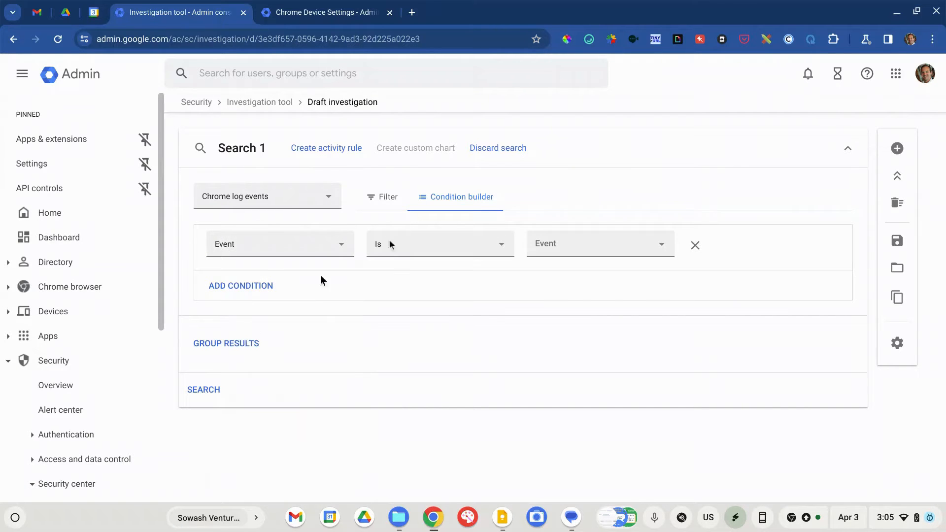
click(595, 243)
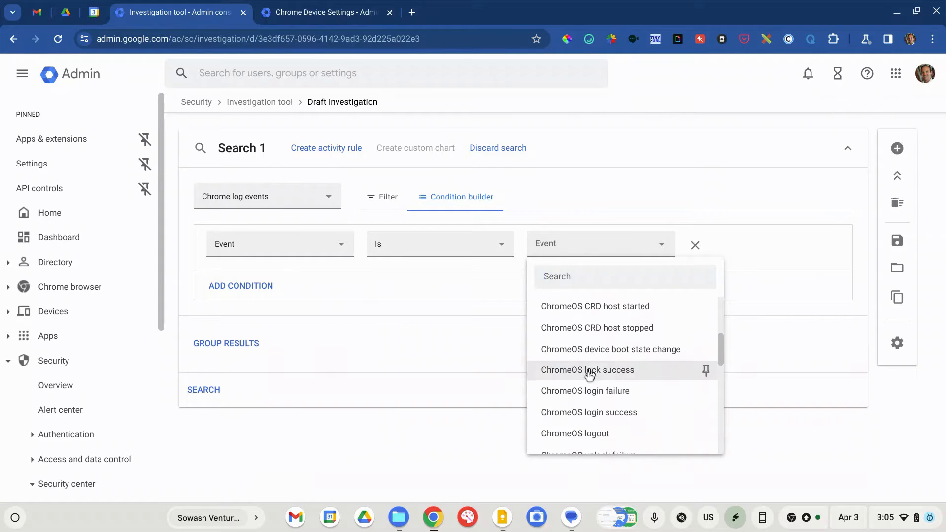
click(588, 412)
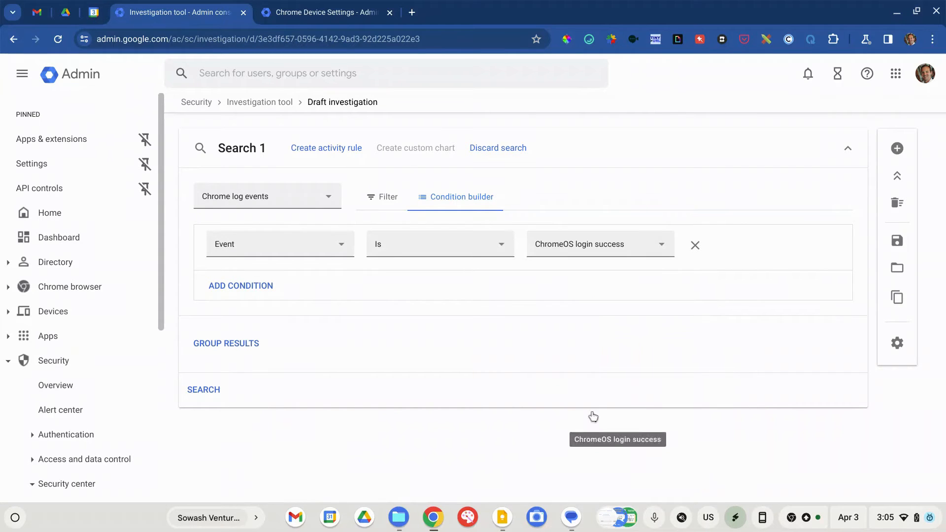
mouse_move(593, 416)
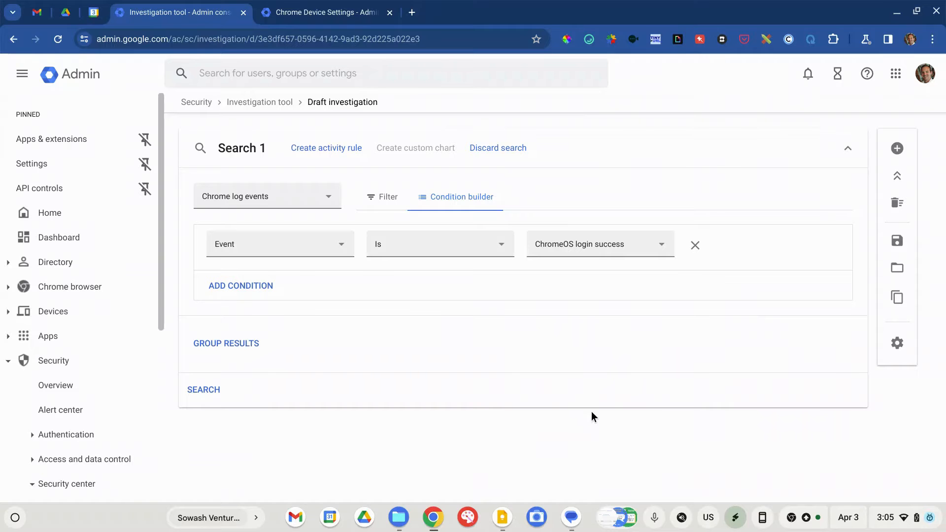
Add a second AND condition and browse its attribute list.
click(240, 285)
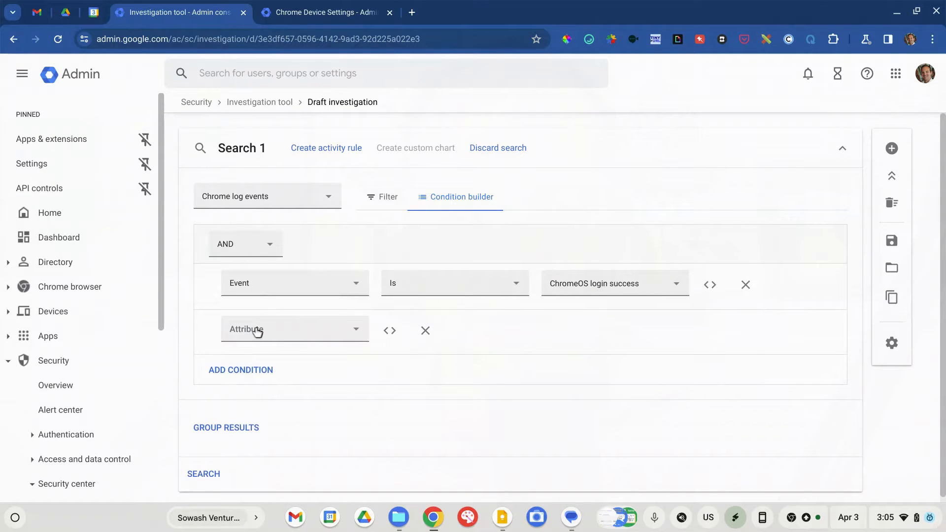
click(294, 328)
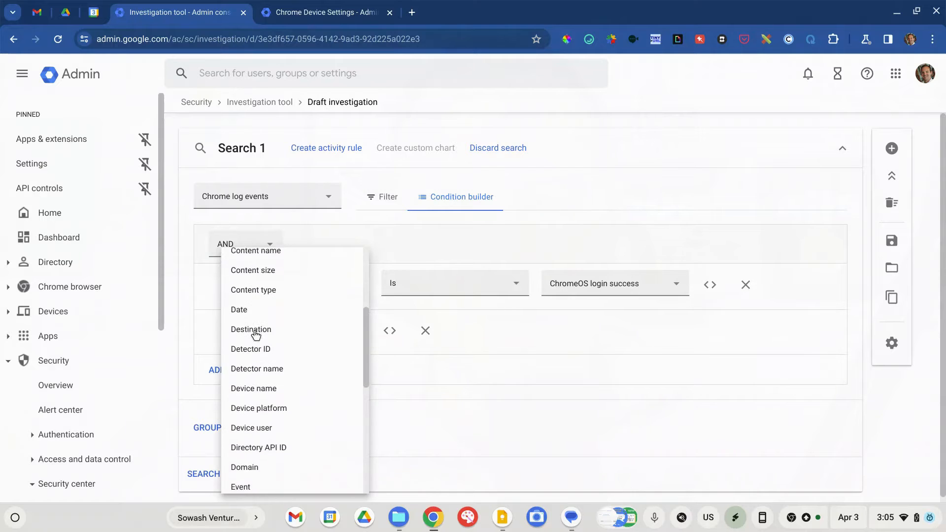
scroll(down, 3)
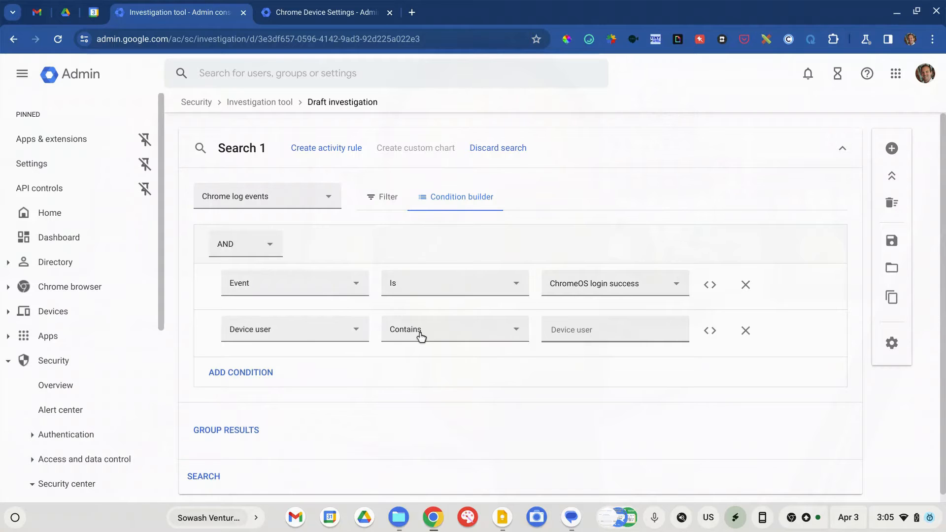
Set the second condition to Device user Is Peter, chosen from the suggestions.
click(454, 329)
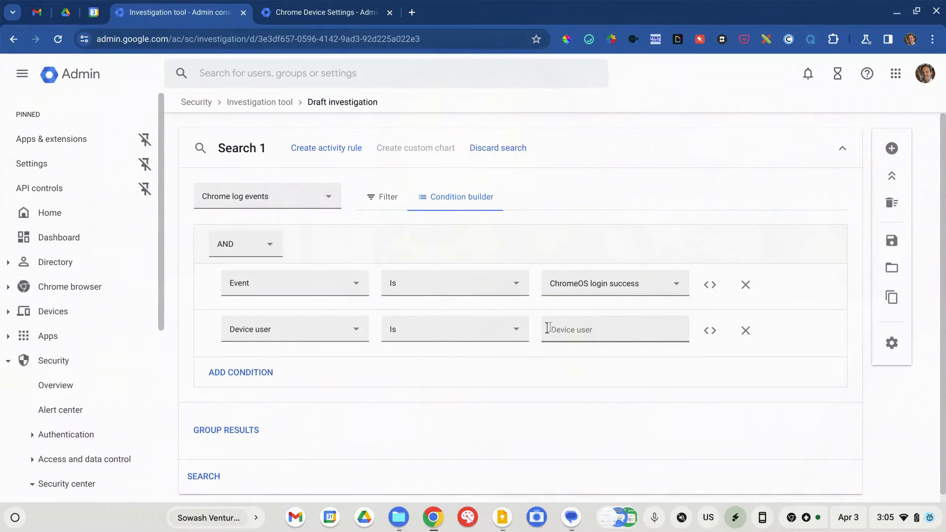
click(615, 329)
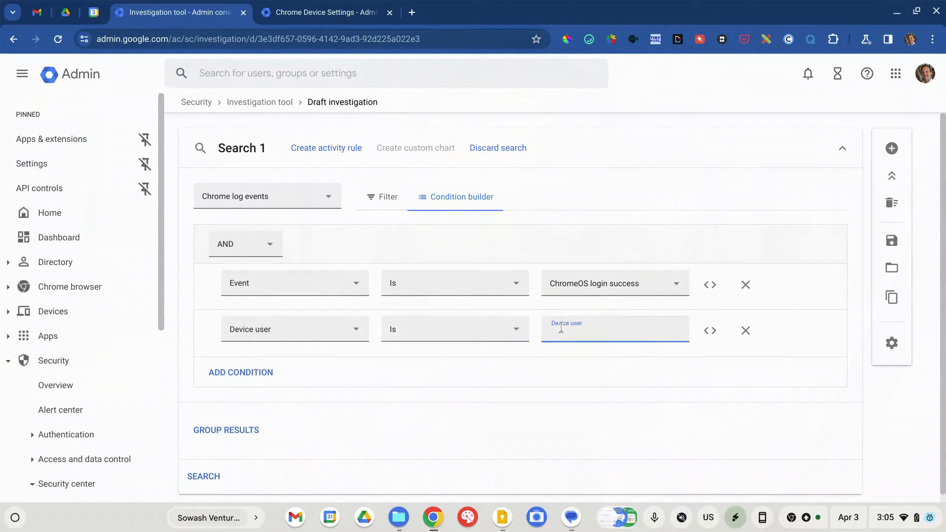
text(peter)
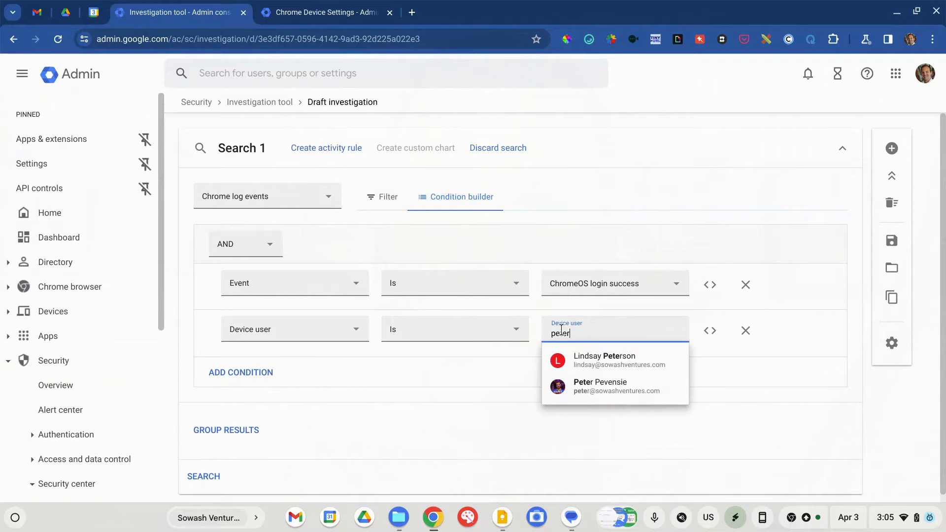
click(600, 386)
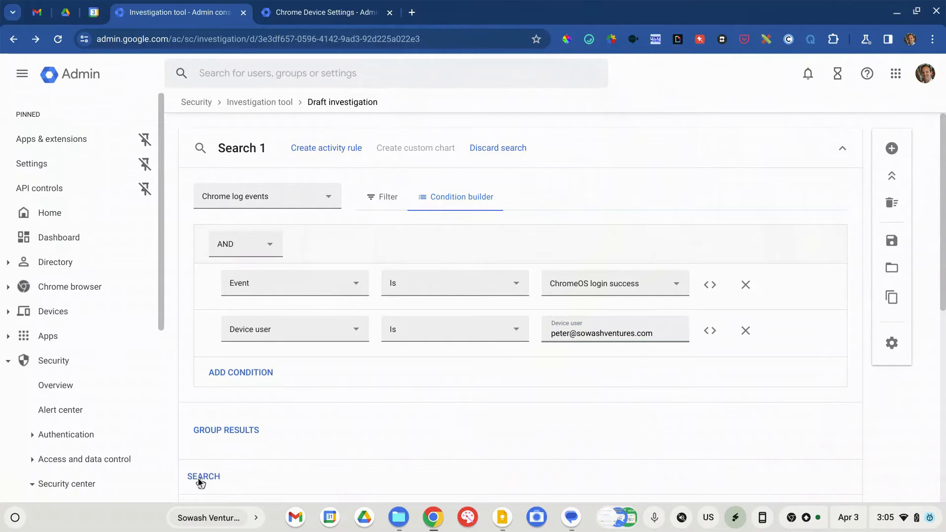
Run the search and scroll the single April 3, 2024 result's columns horizontally.
click(204, 477)
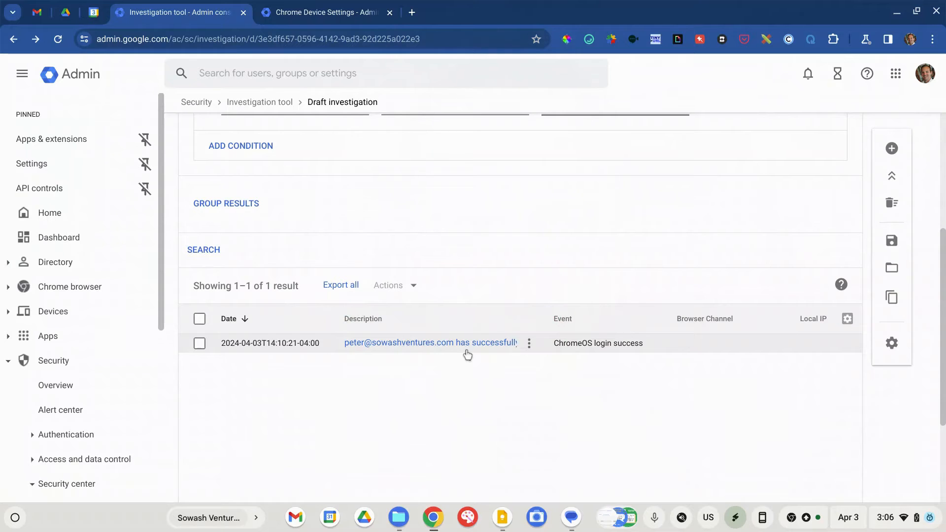
scroll(right, 3)
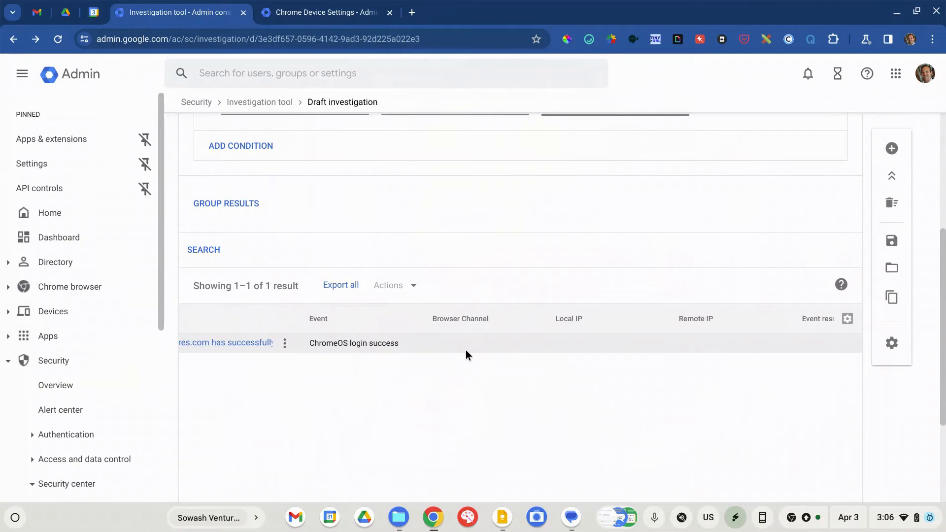
scroll(right, 3)
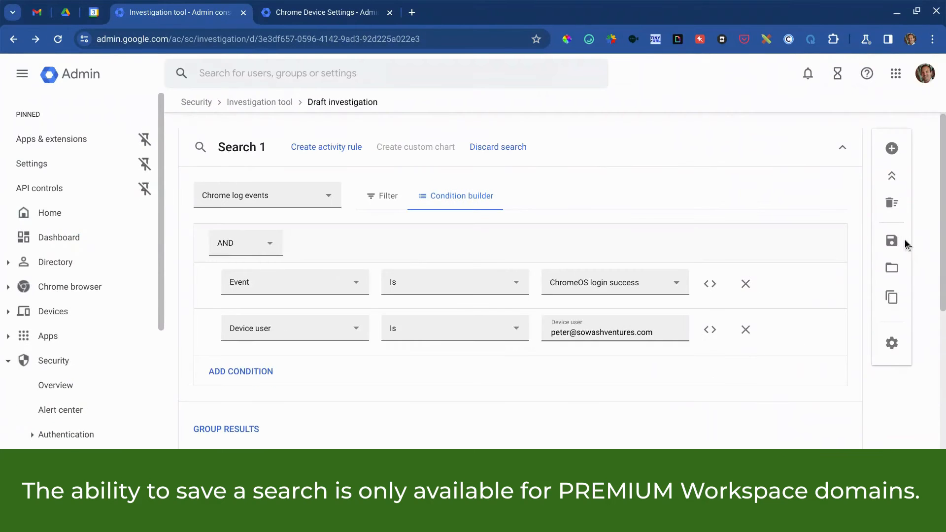
Save the investigation with the title 'Lookup Chromebook by User'.
click(891, 241)
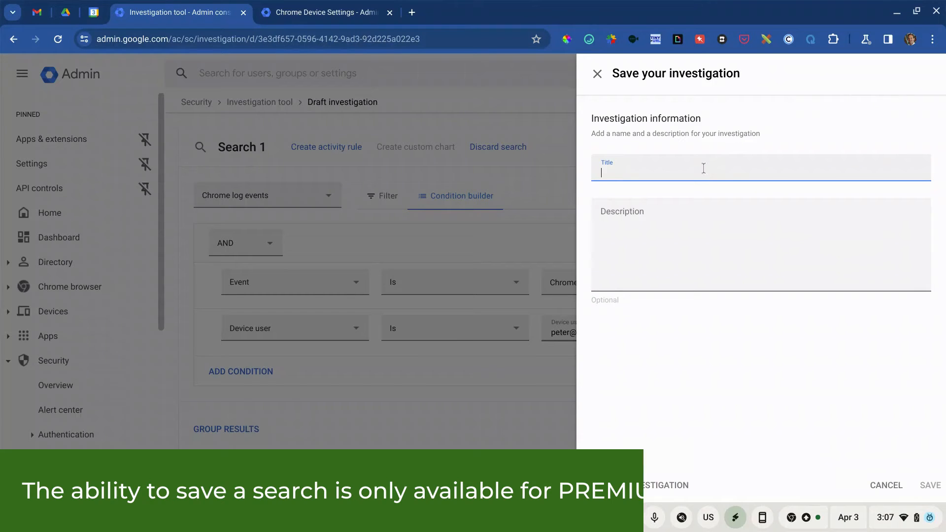
text(Lookup Chrome)
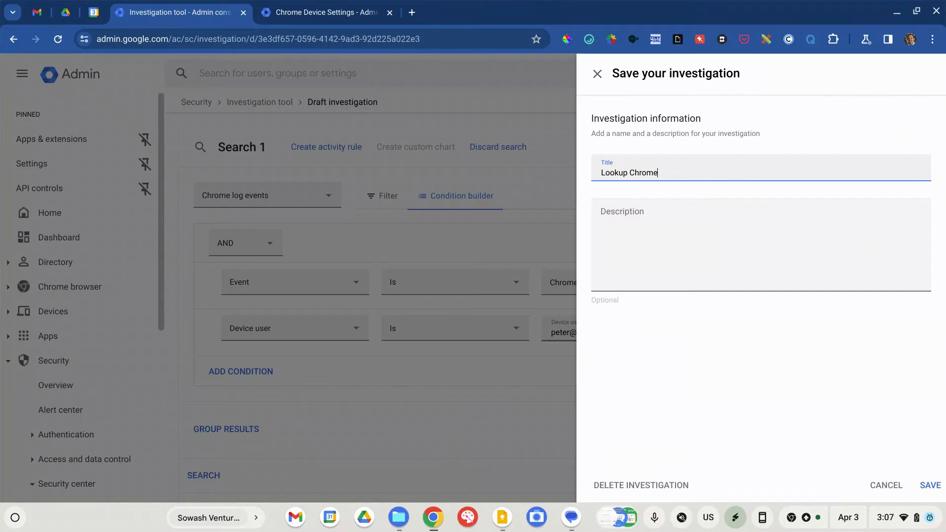
text(book by User)
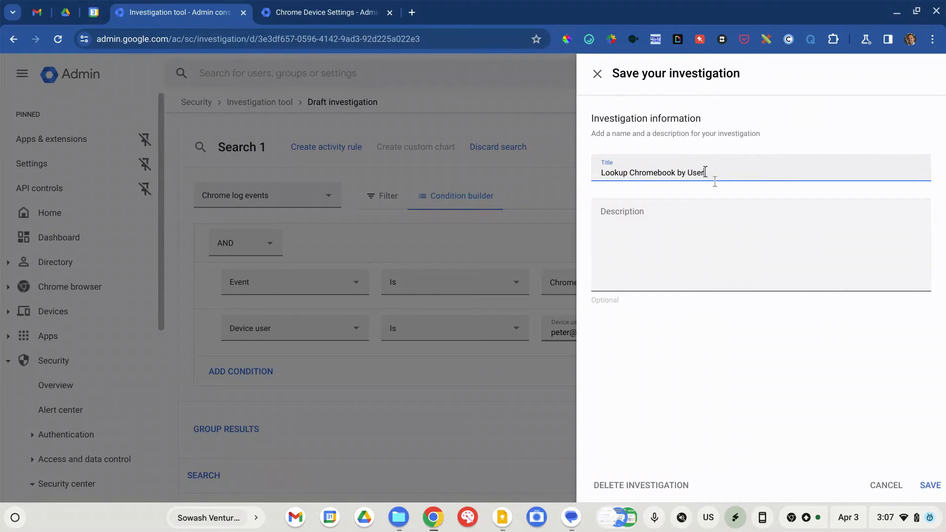
click(930, 483)
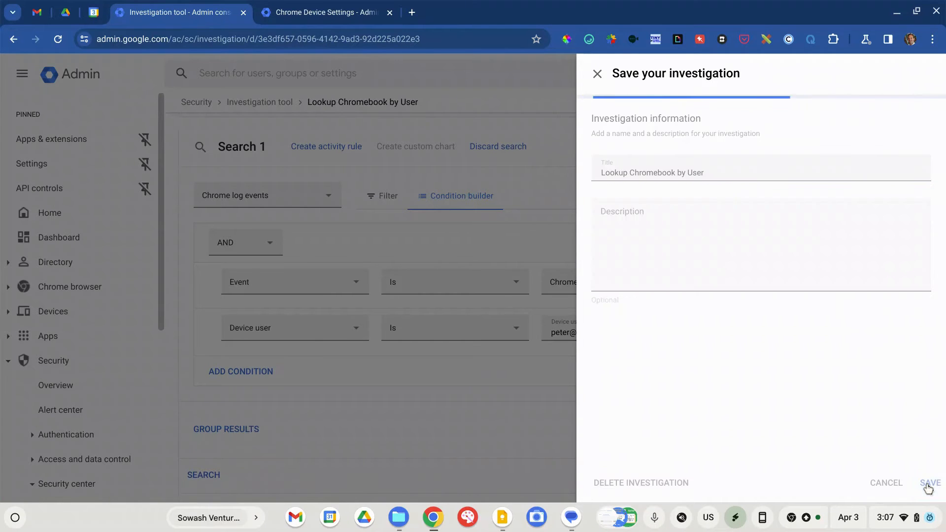
click(929, 483)
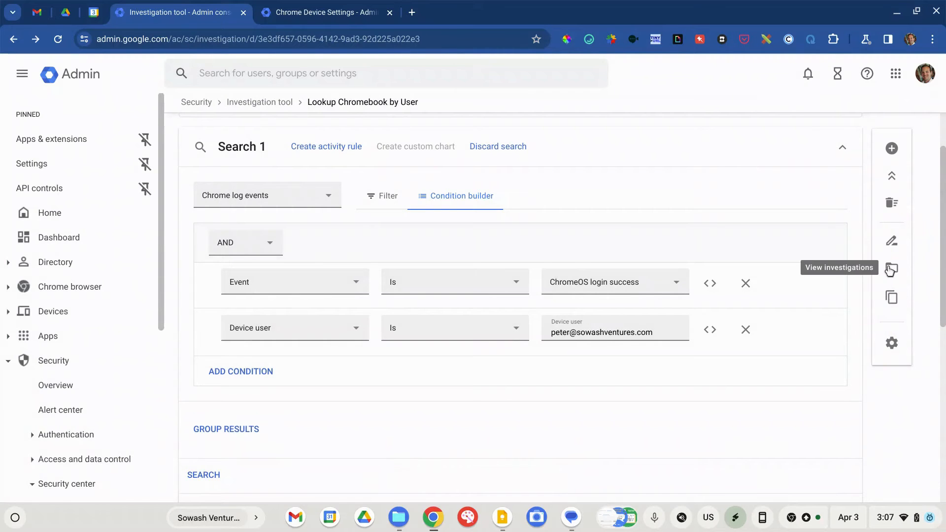
click(891, 269)
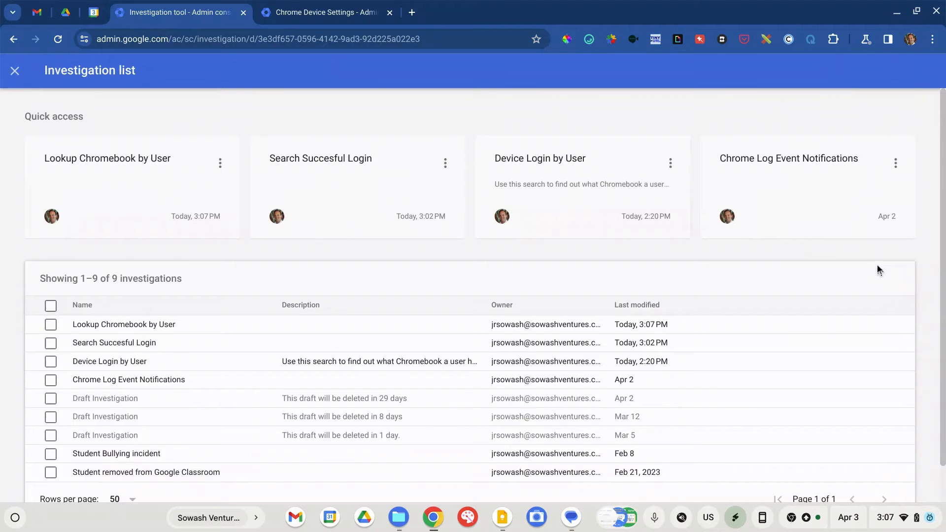
scroll(down, 3)
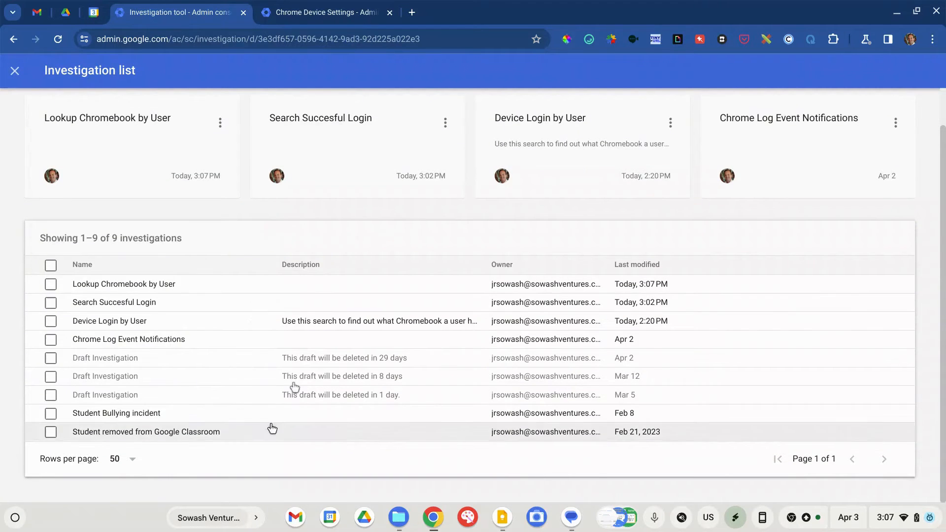
mouse_move(137, 302)
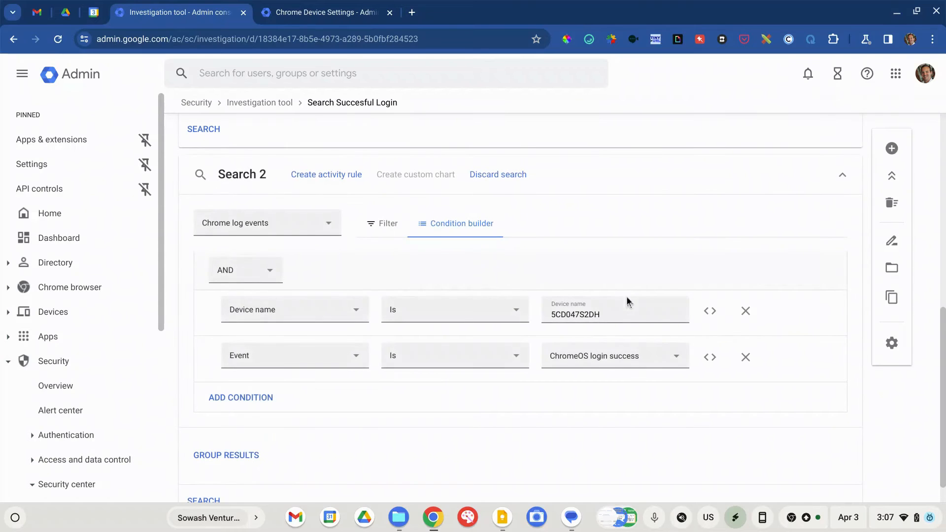
scroll(down, 3)
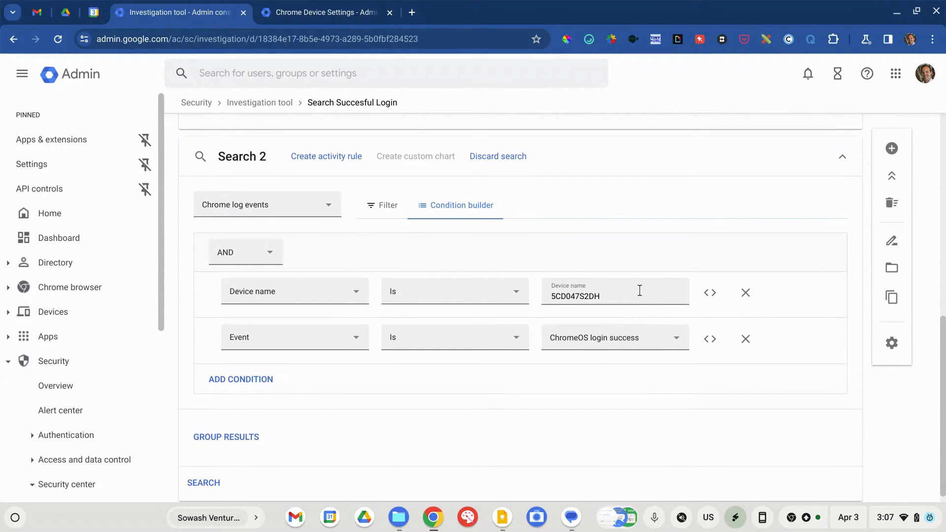
mouse_move(891, 271)
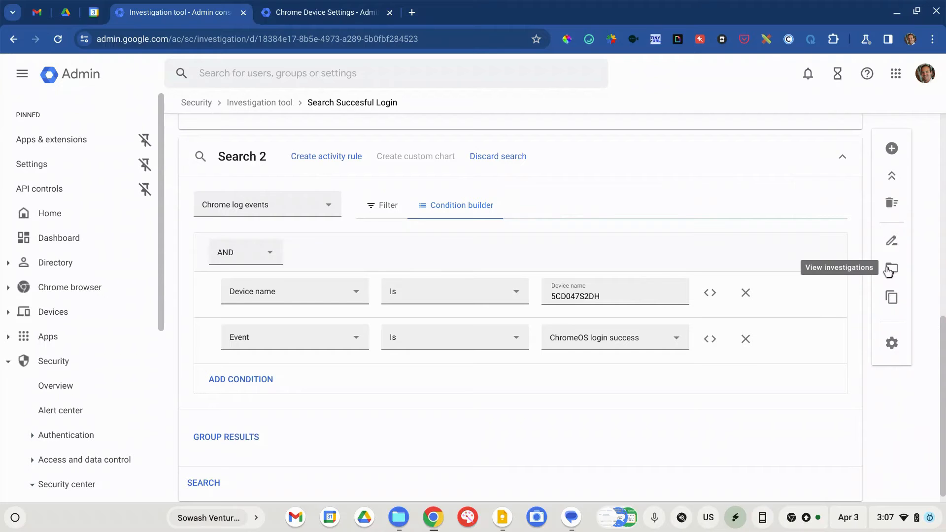
click(891, 269)
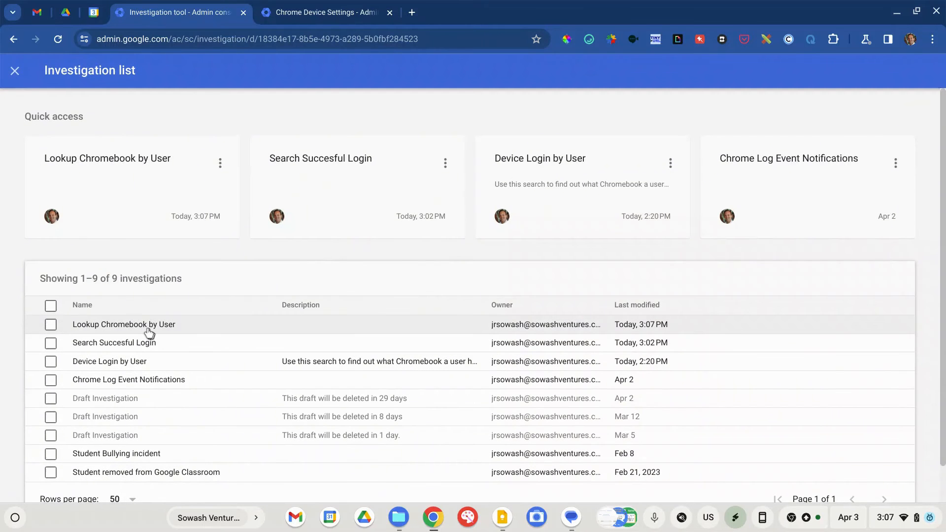
click(123, 325)
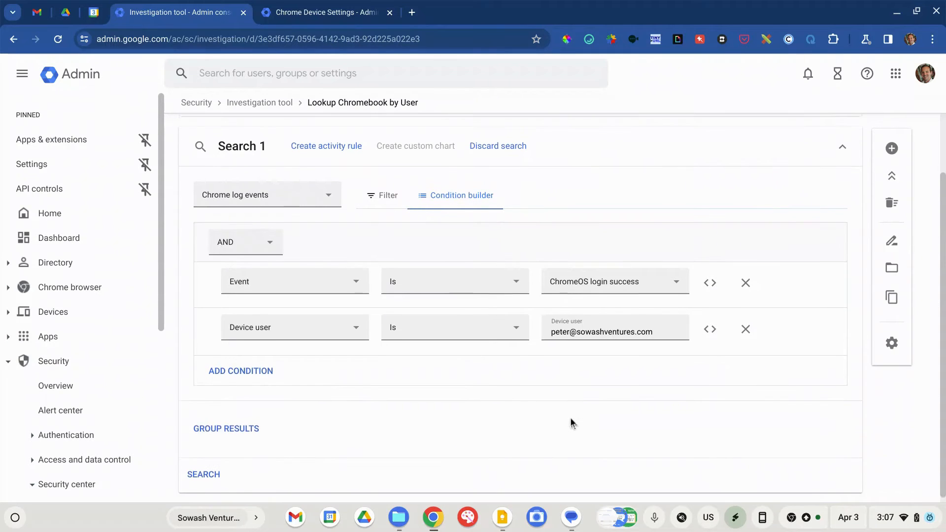
Run Peter's login search and open the pivot menu for device name 5CD047S2DH.
click(203, 474)
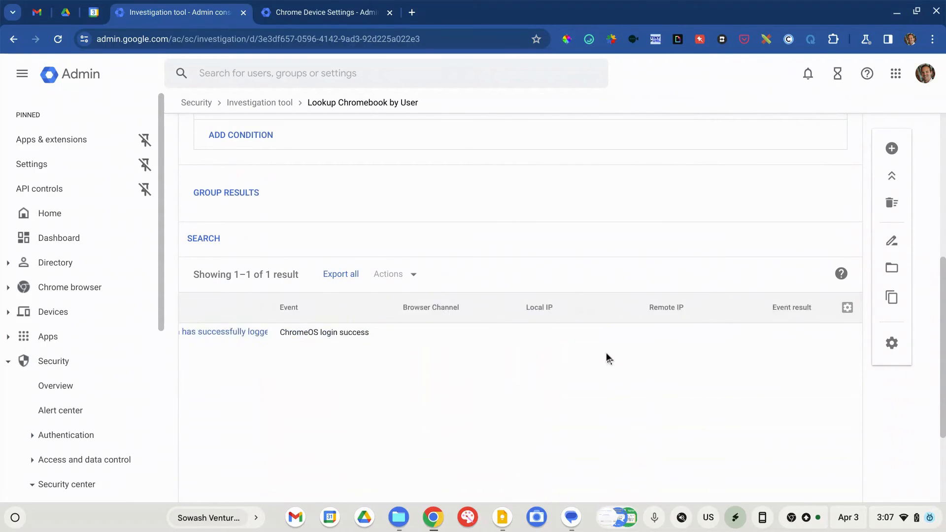
scroll(right, 3)
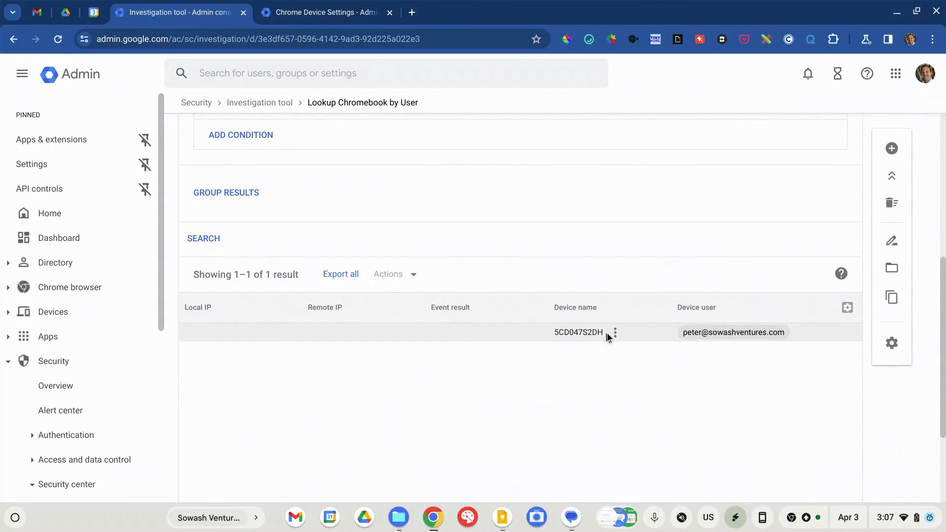
click(615, 333)
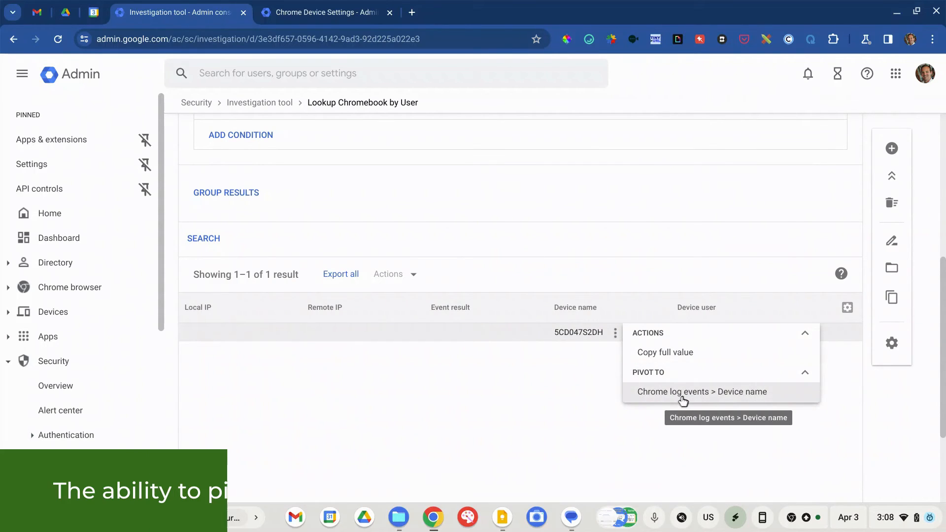
Pivot to a Chrome log events search by device name and add an Event condition.
click(702, 392)
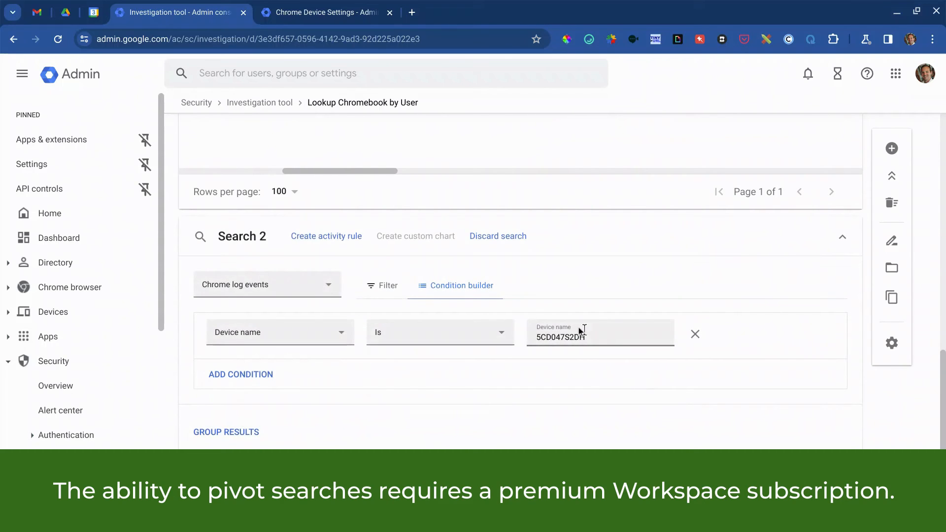
click(600, 337)
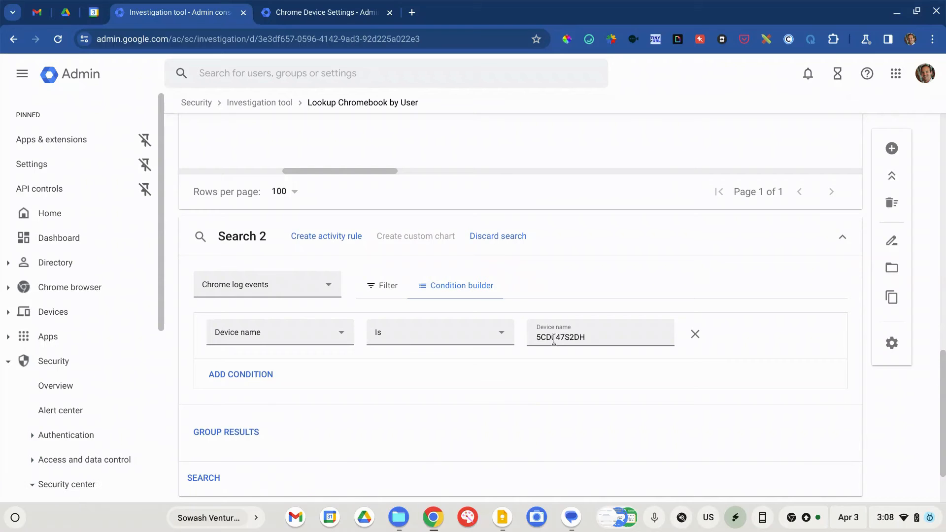
click(240, 374)
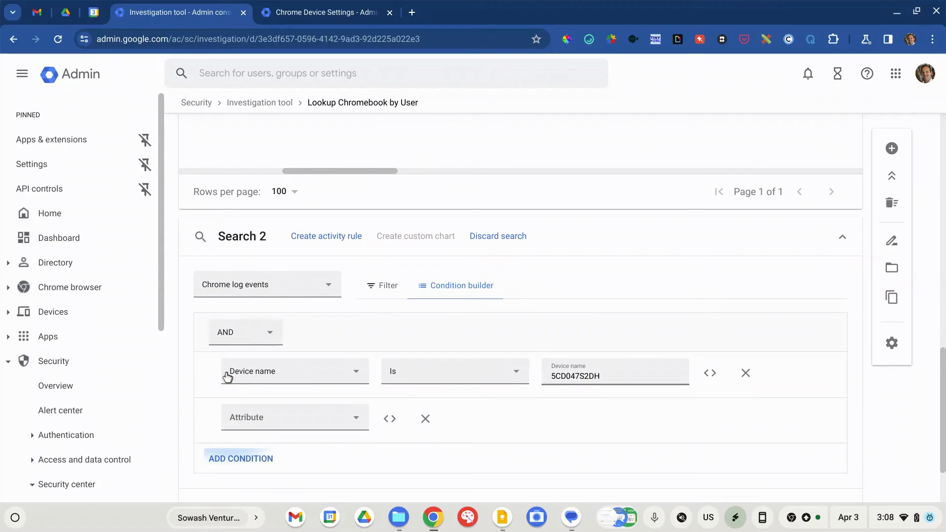
click(295, 417)
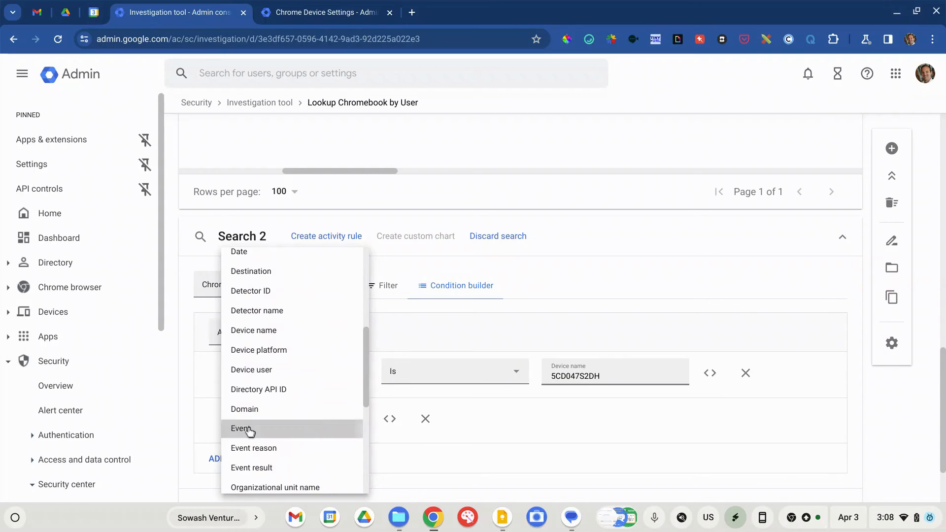
click(241, 429)
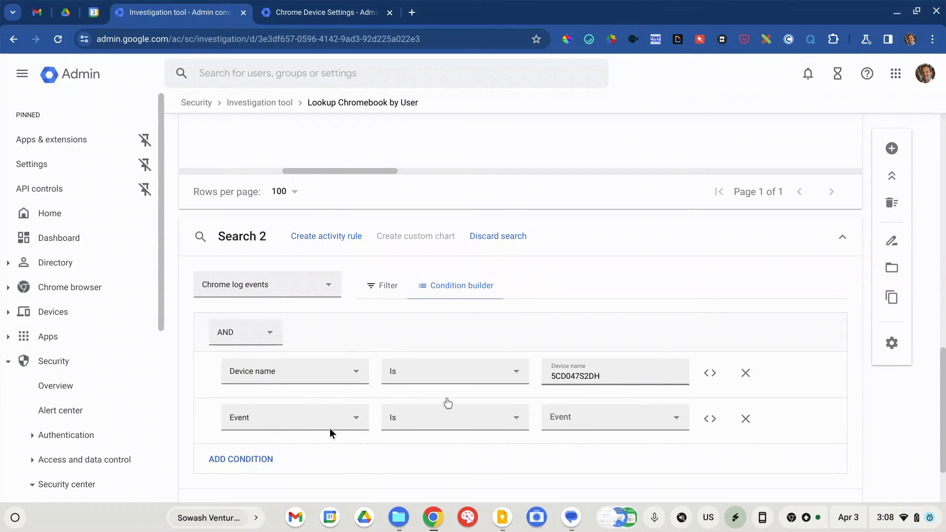
Set the Event condition to ChromeOS login success and run the search, listing six results.
click(614, 416)
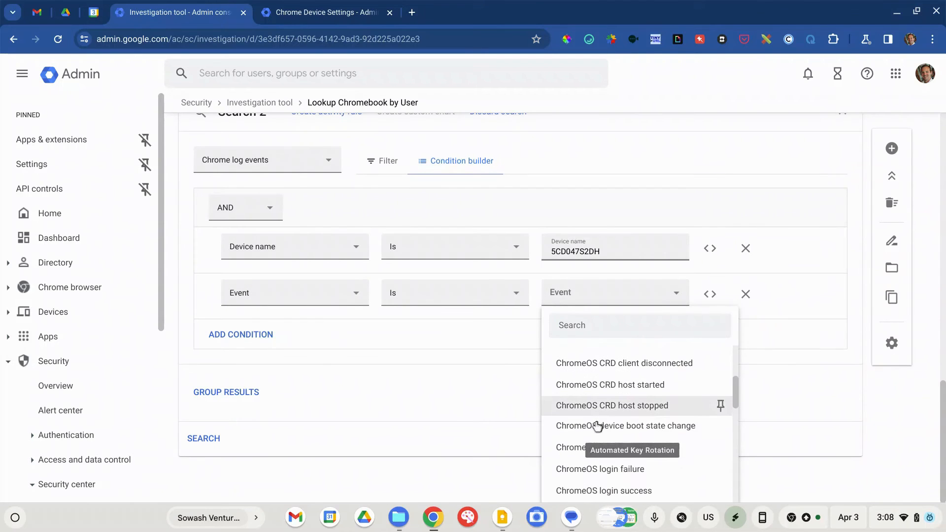
click(603, 491)
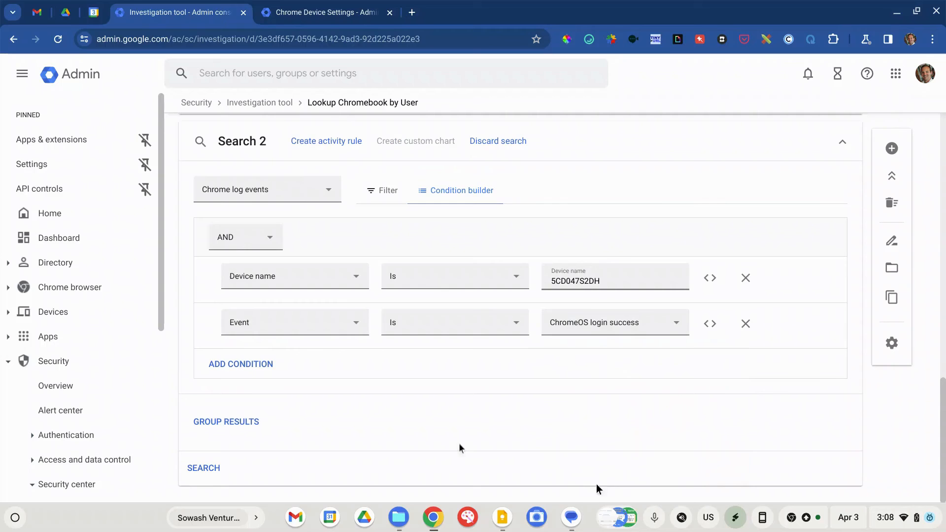
click(203, 468)
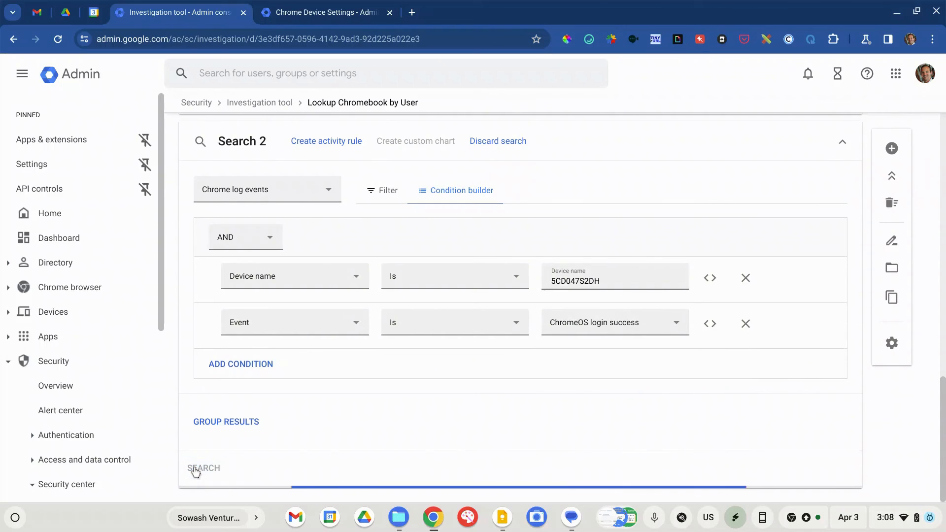
click(204, 468)
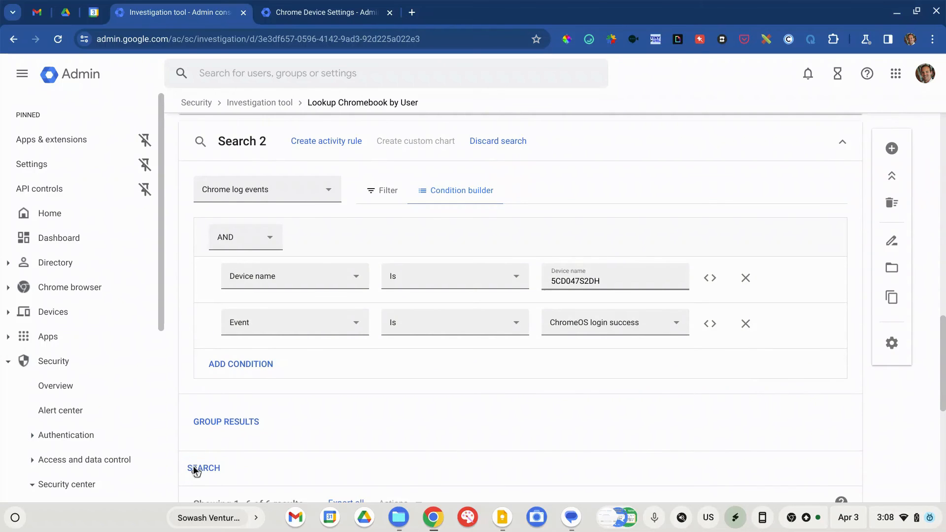
click(204, 468)
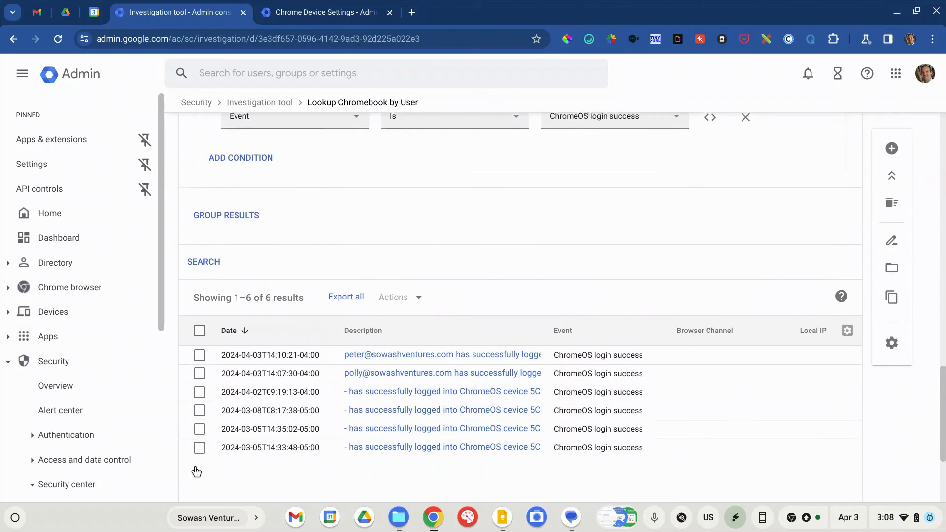